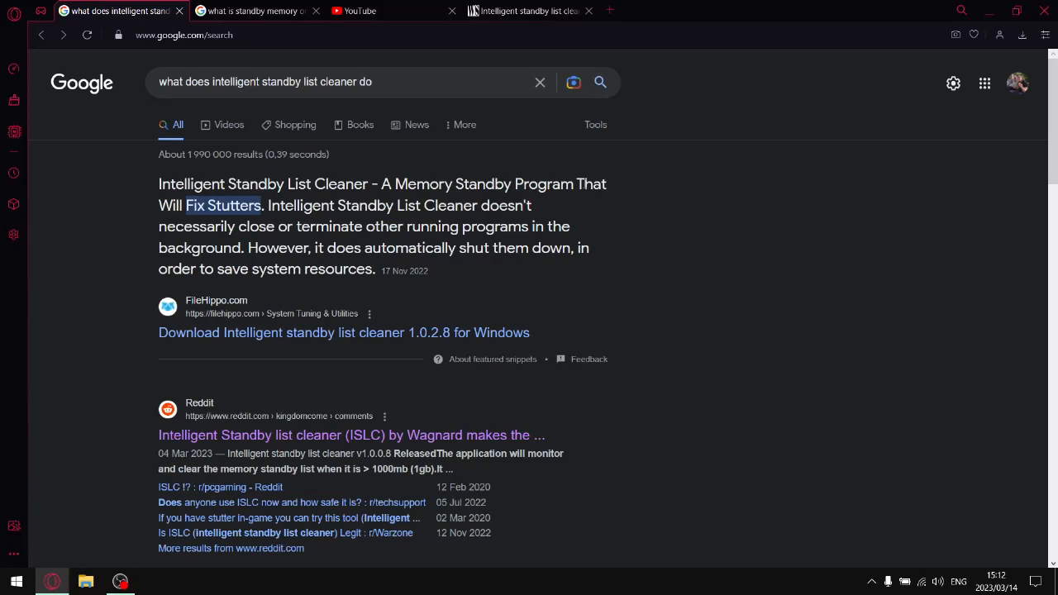
mouse_move(275, 25)
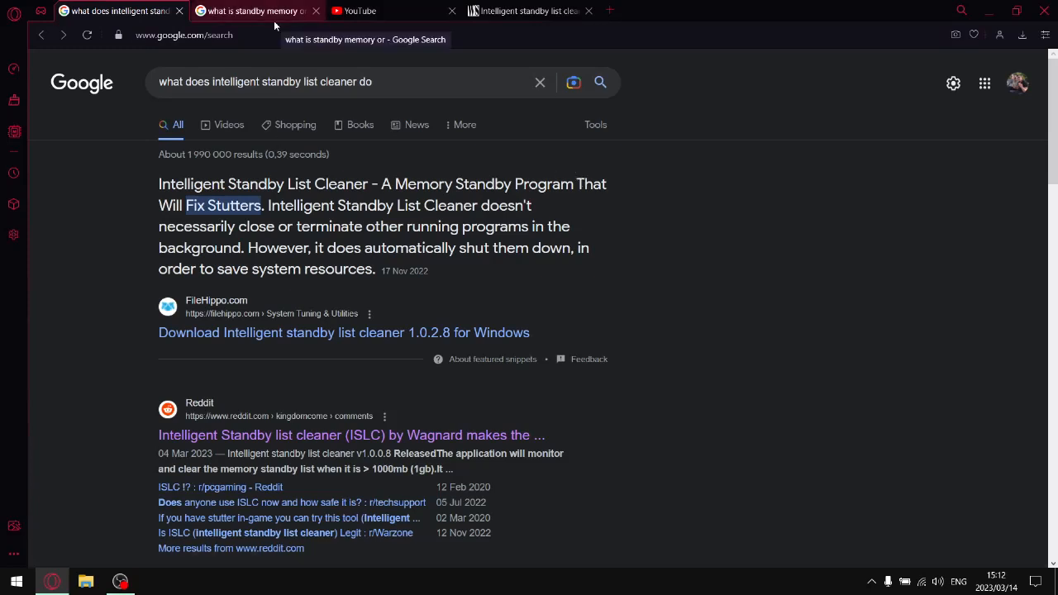
- Switch to the 'what is standby memory' Google results tab
left_click(257, 10)
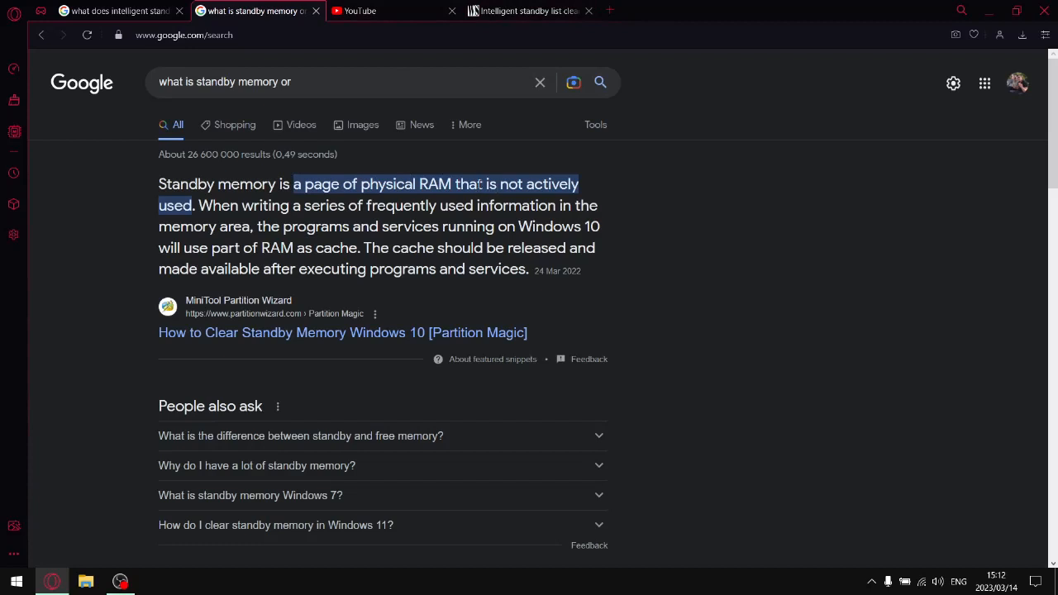
mouse_move(989, 10)
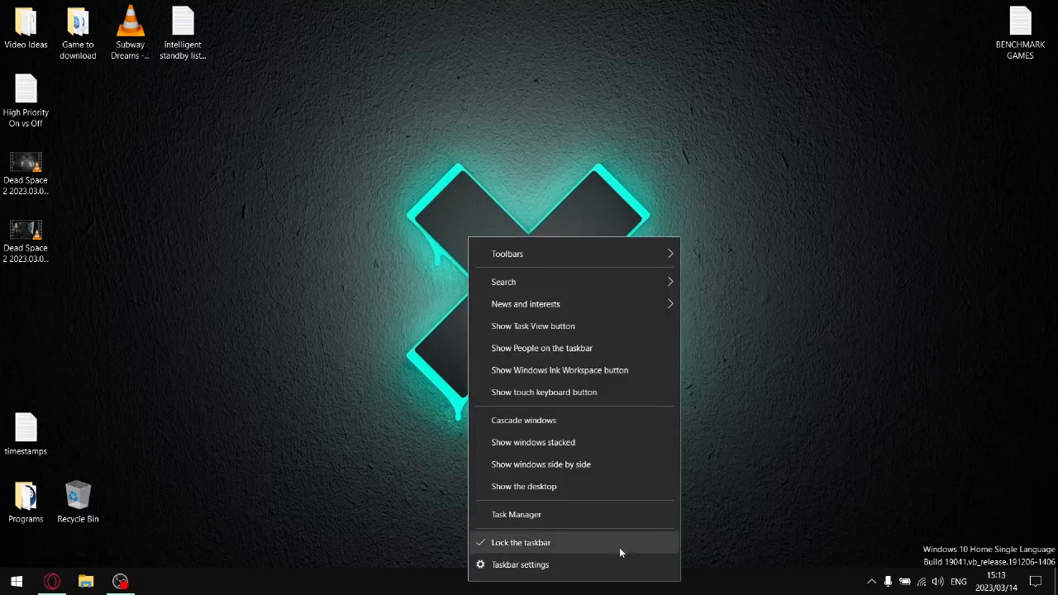
- Open Resource Monitor from Task Manager's Memory page and show its Memory tab
left_click(516, 514)
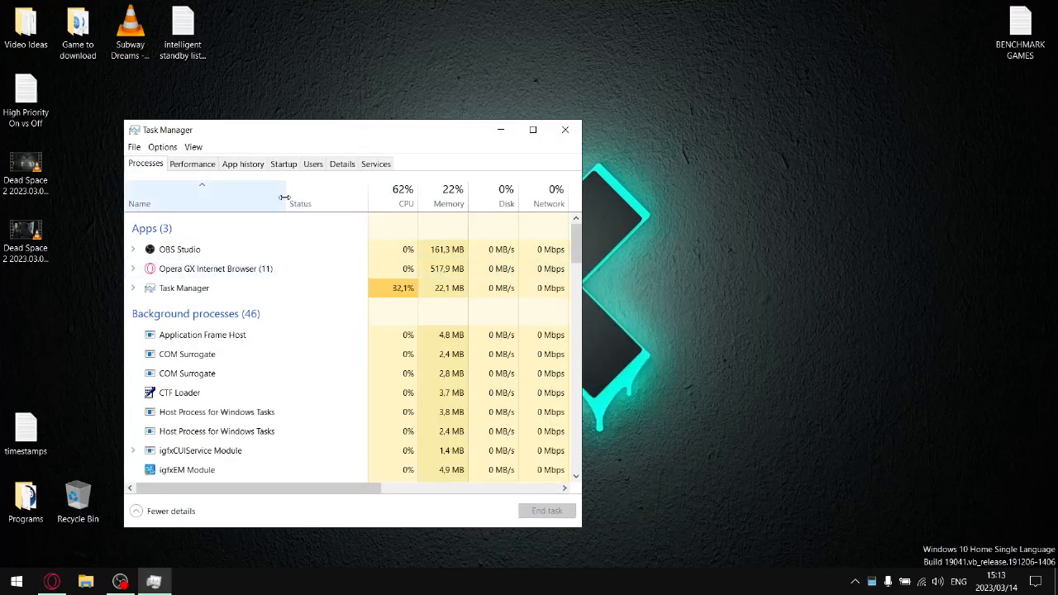
left_click(191, 163)
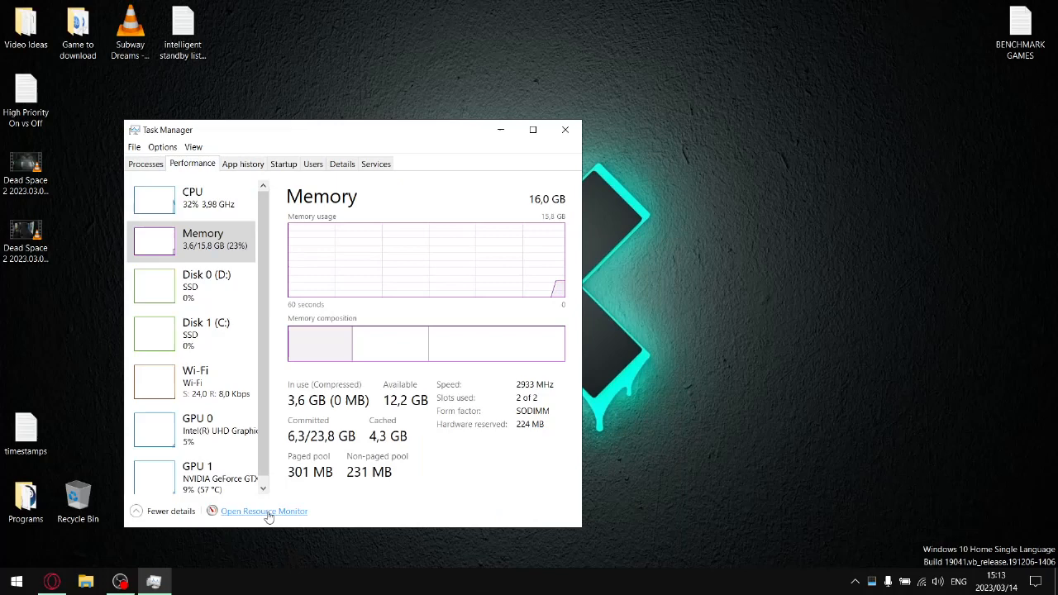
left_click(263, 511)
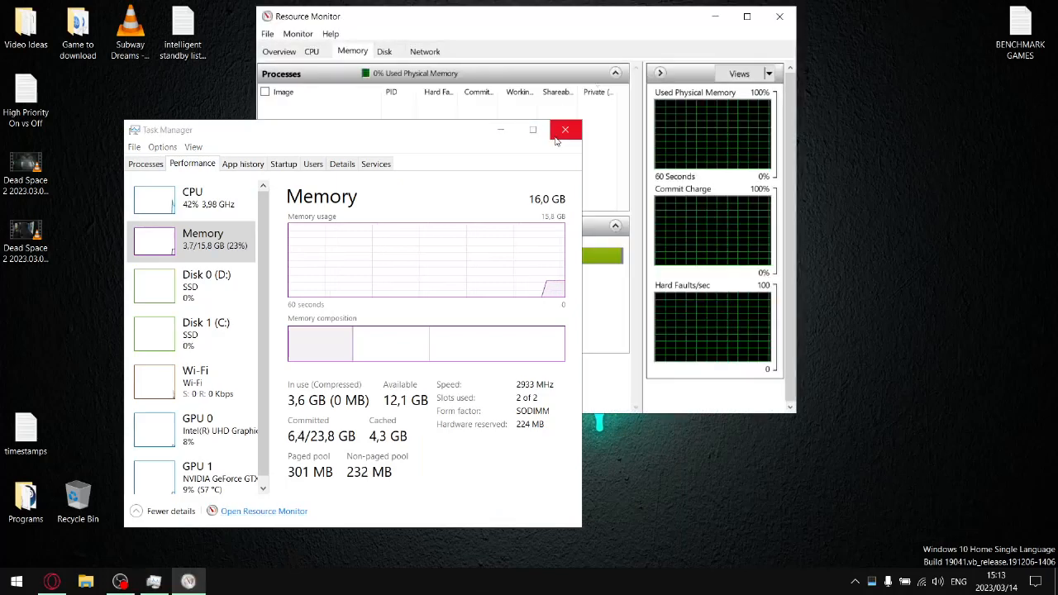
left_click(565, 130)
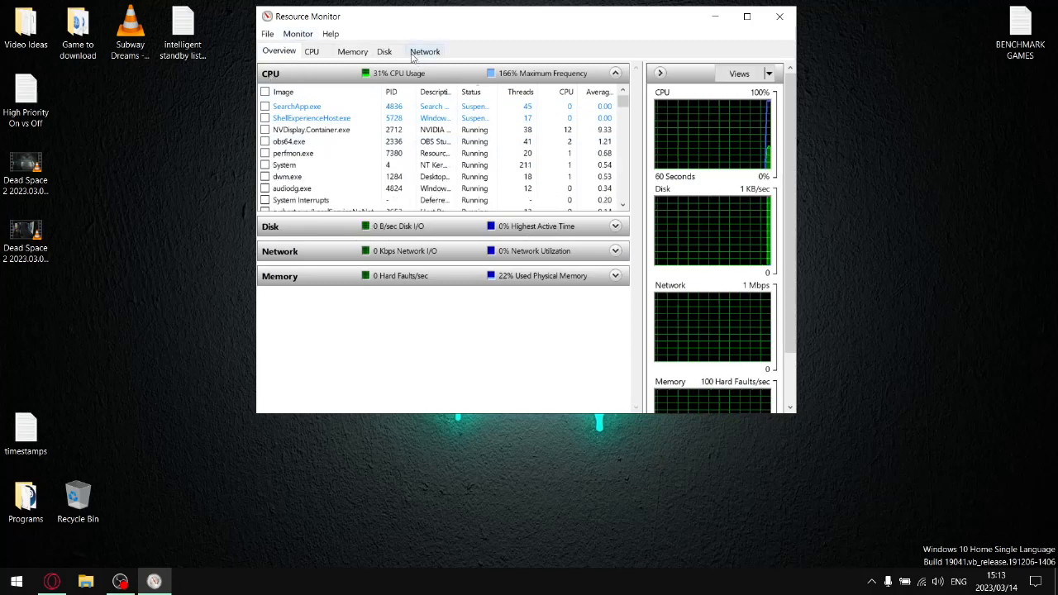
left_click(352, 51)
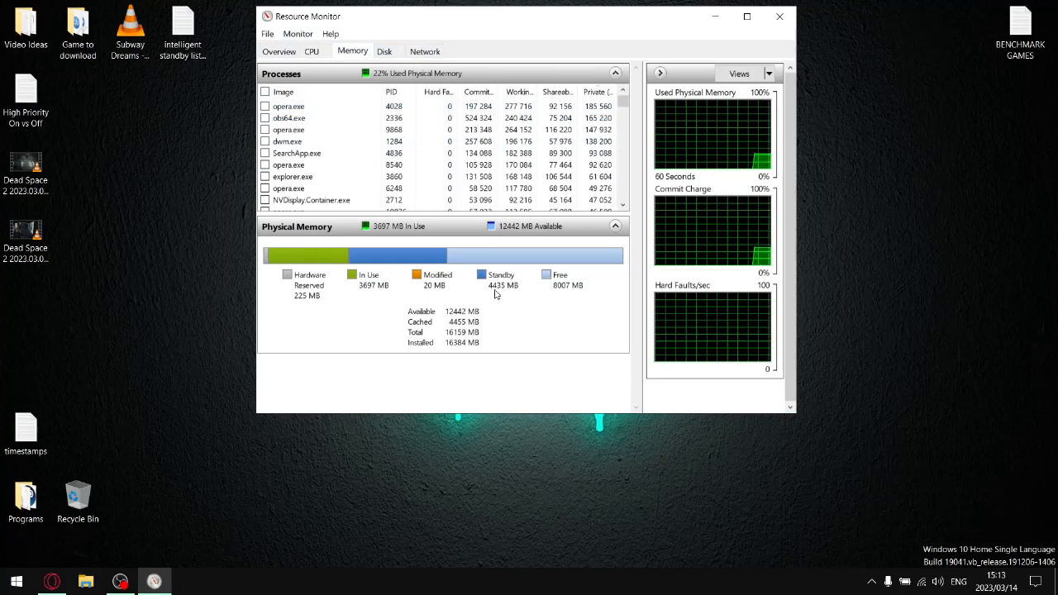
mouse_move(501, 275)
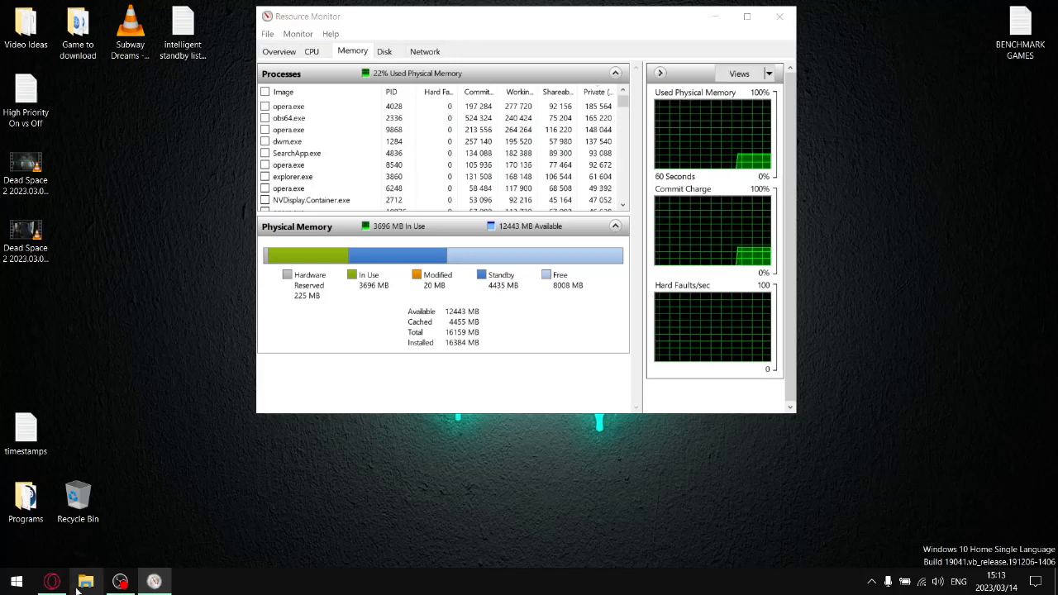
- Run ISLC v1.0.2.8 from Program Files (x86) via File Explorer
left_click(86, 581)
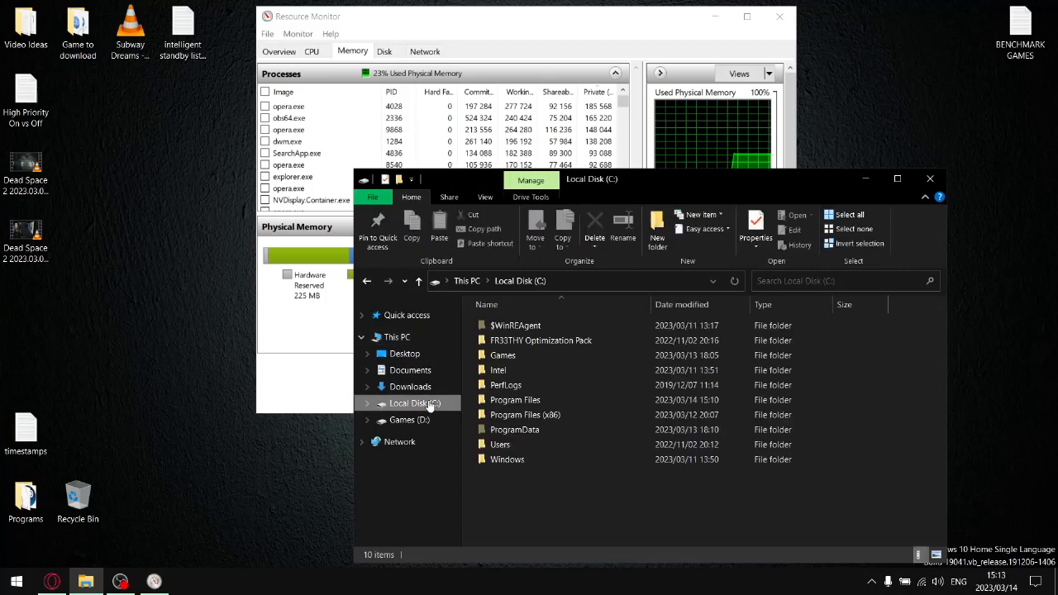
mouse_move(498, 369)
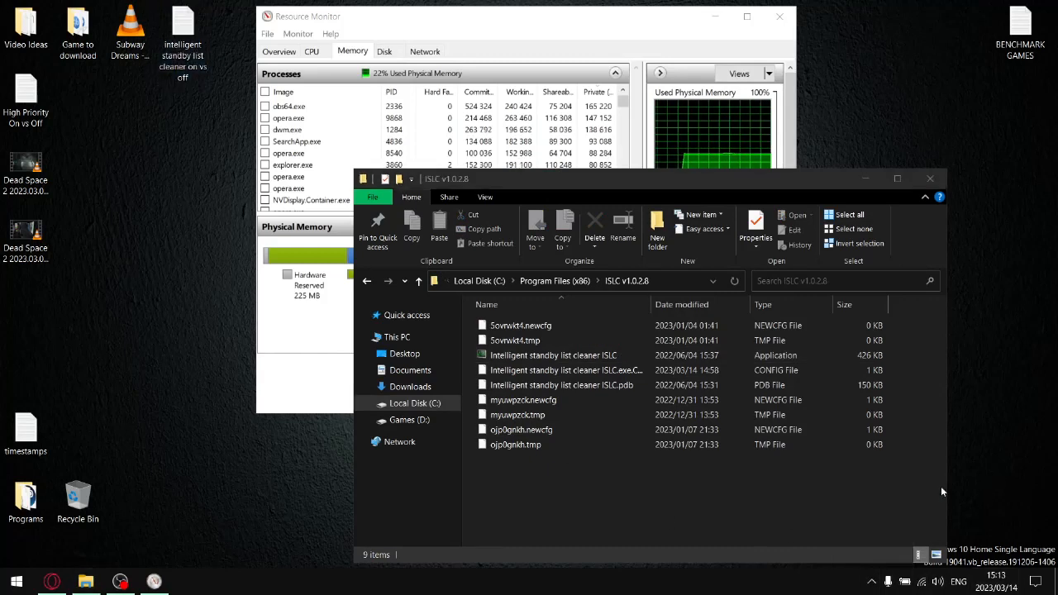
left_click(553, 355)
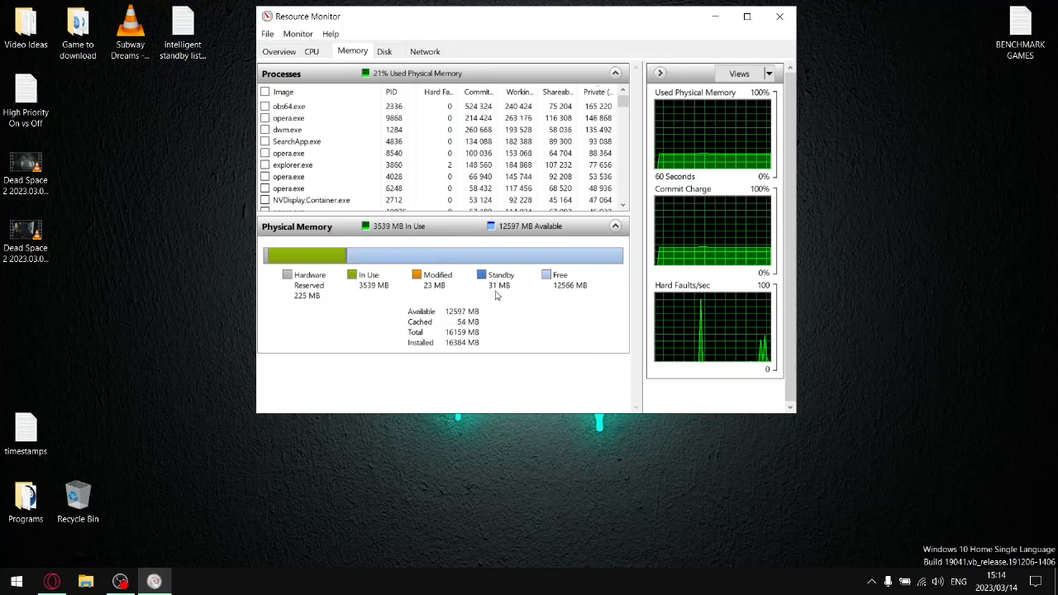
mouse_move(499, 285)
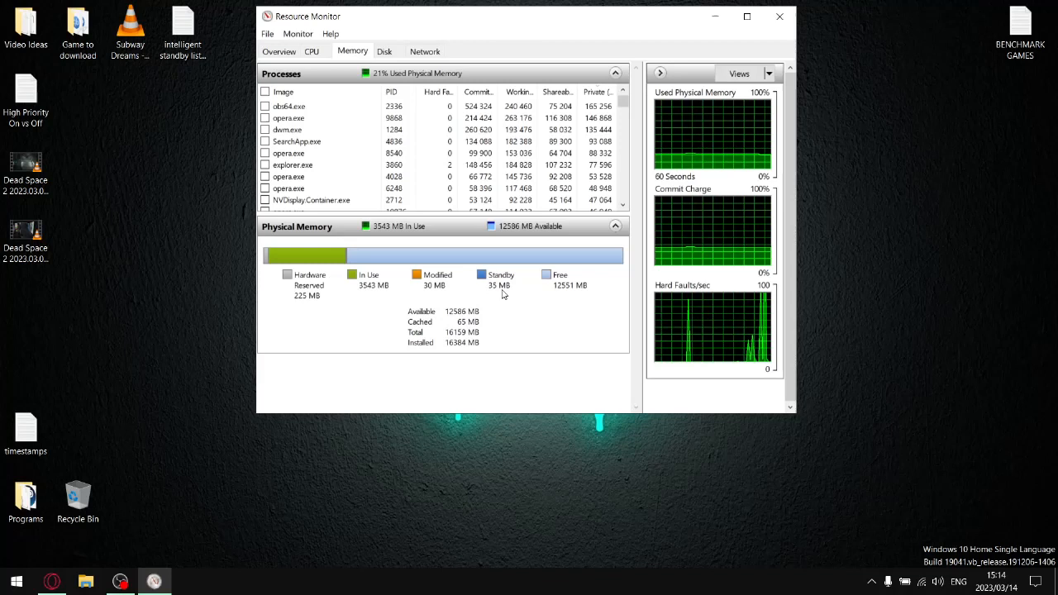
mouse_move(500, 293)
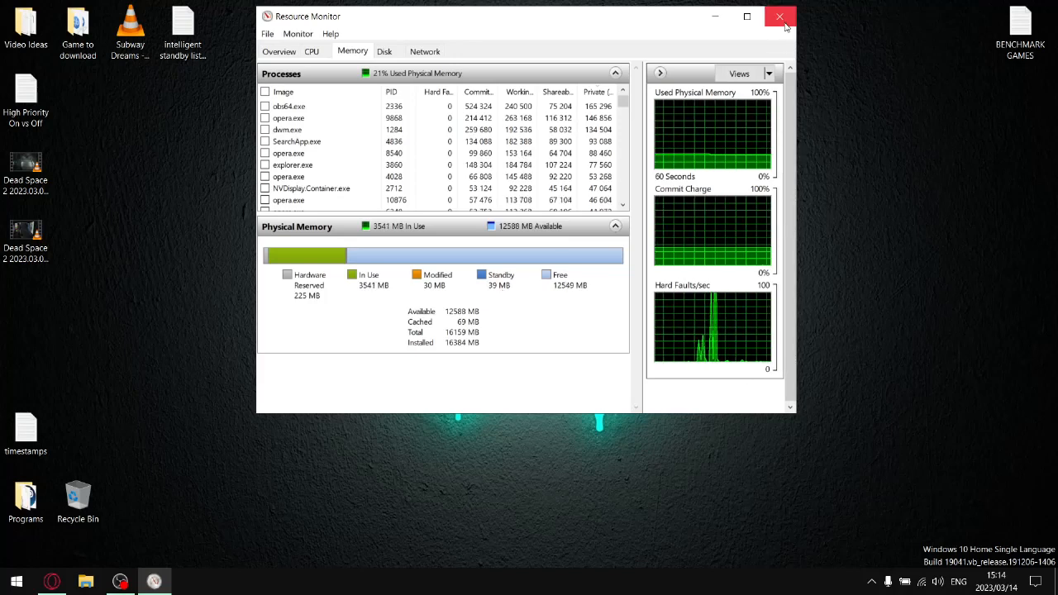
- Close Resource Monitor and open the 'intelligent standby list cleaner on vs off' desktop text file
left_click(778, 15)
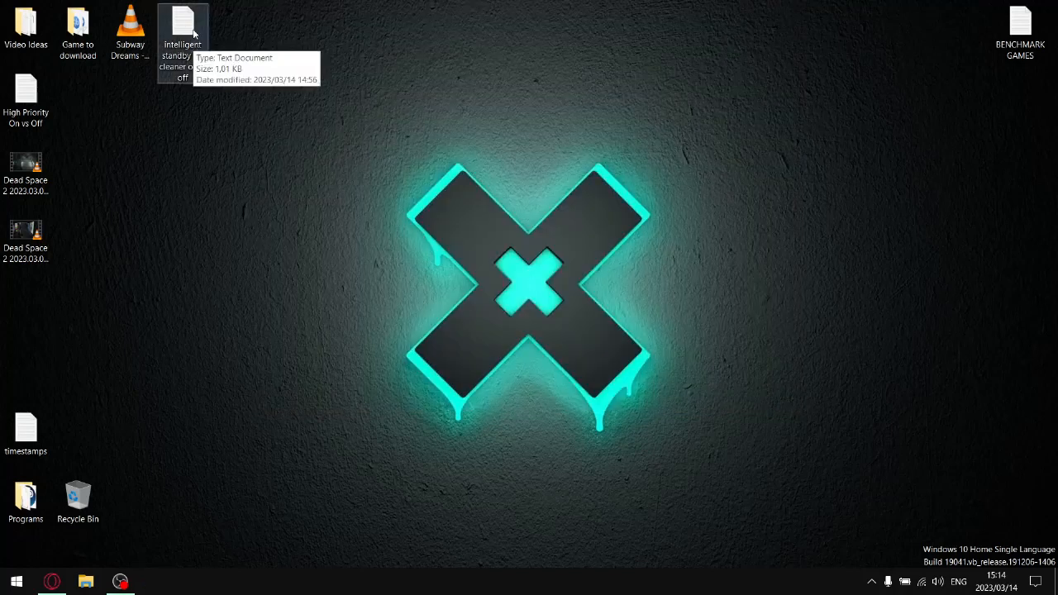
double_click(182, 25)
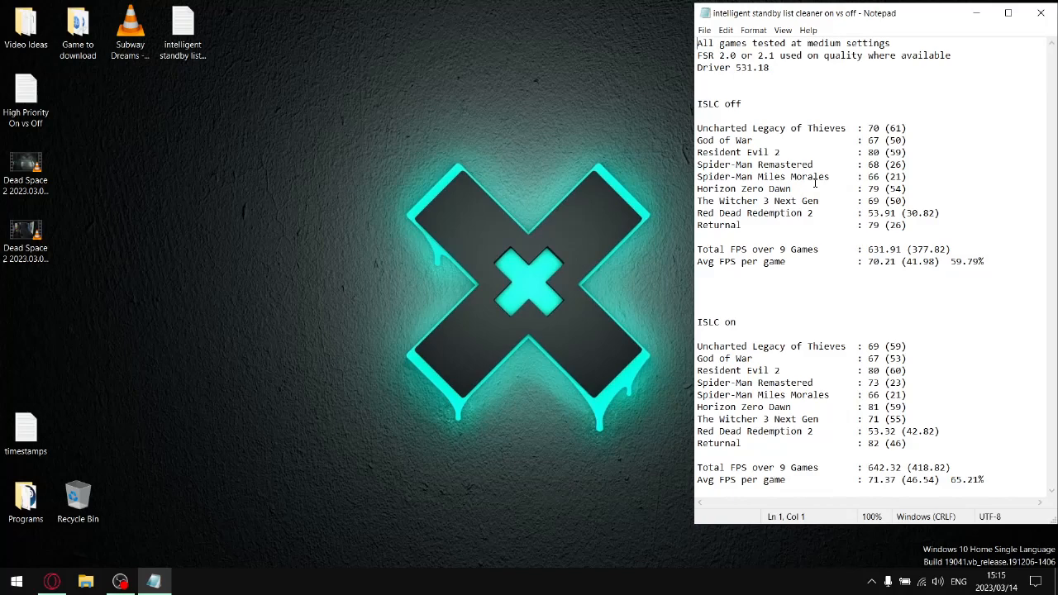
mouse_move(919, 234)
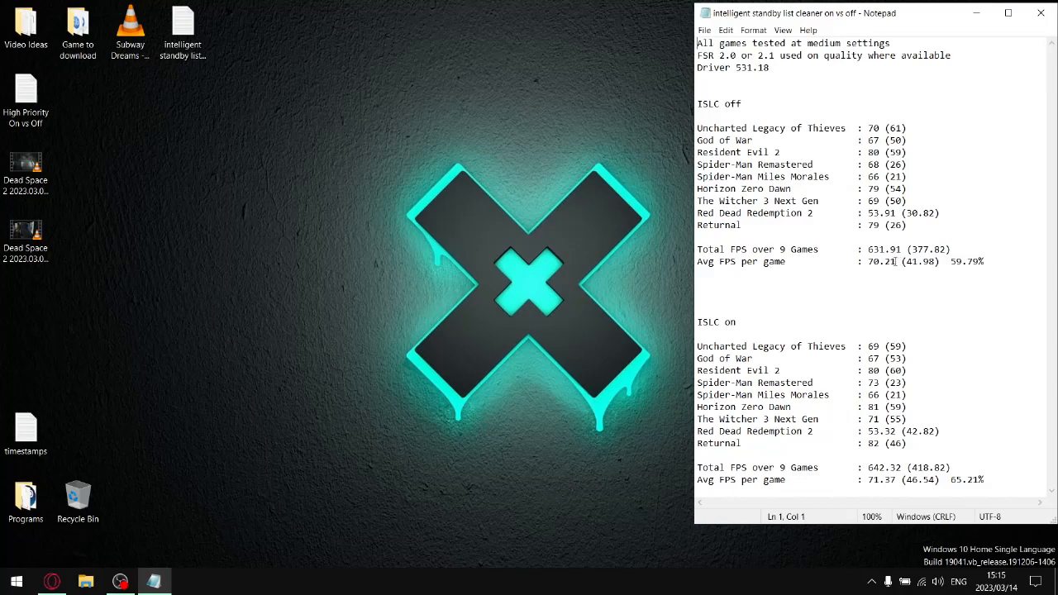
double_click(881, 262)
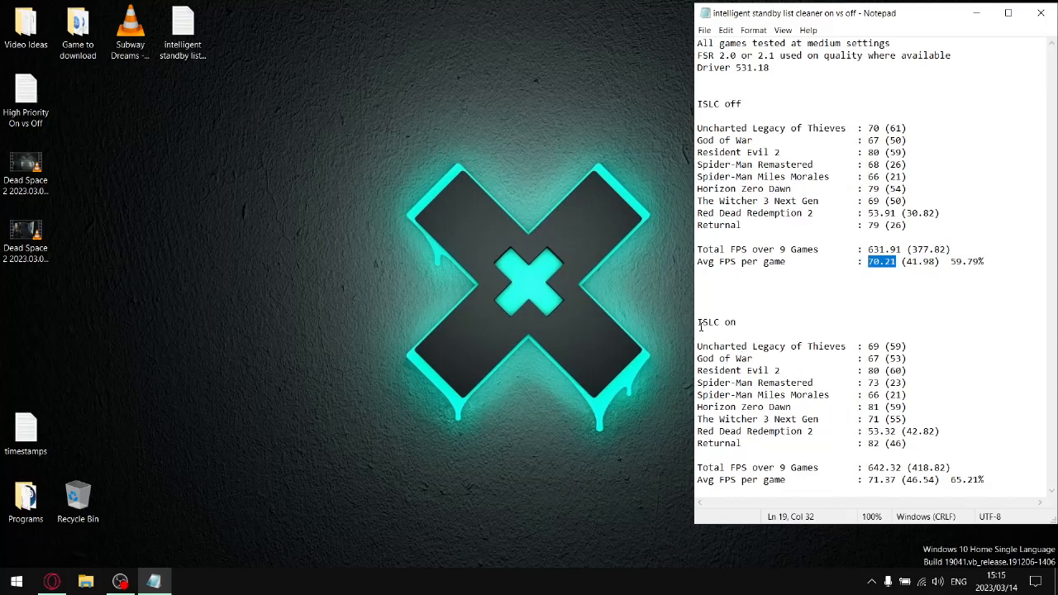
mouse_move(804, 392)
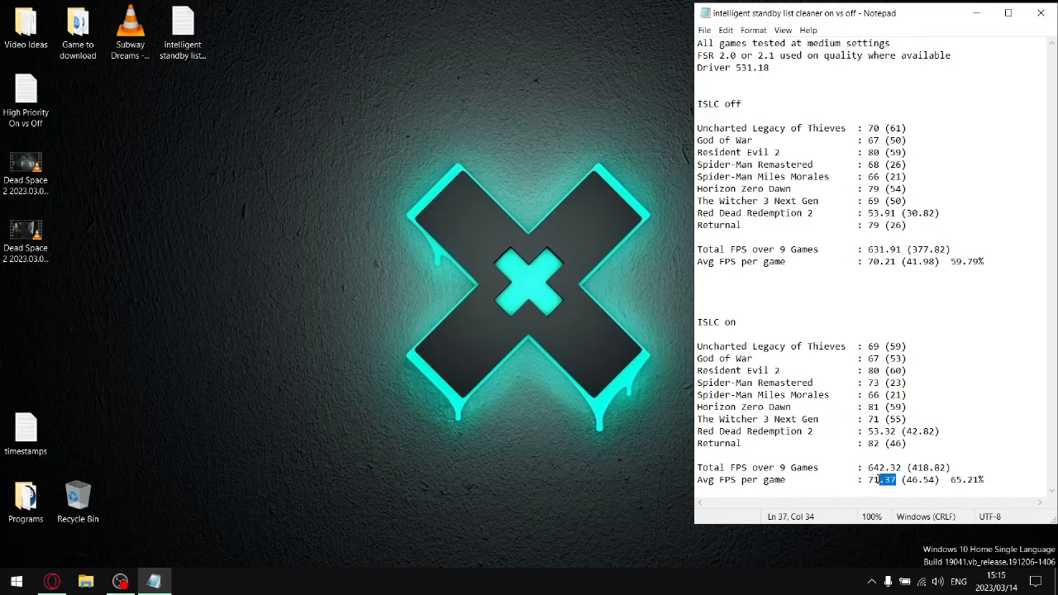
left_click_drag(896, 479, 866, 479)
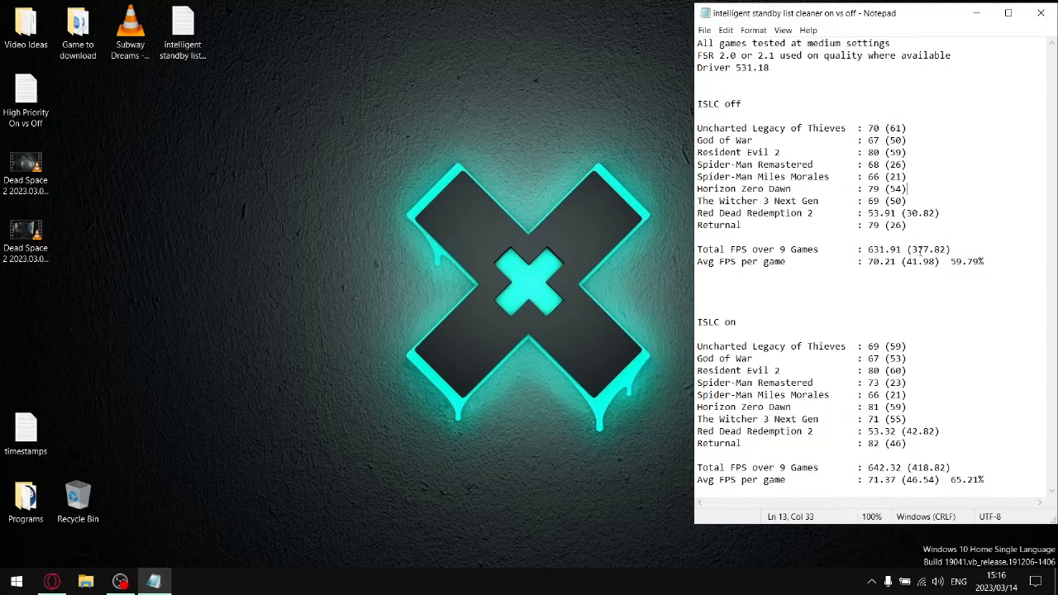
double_click(927, 249)
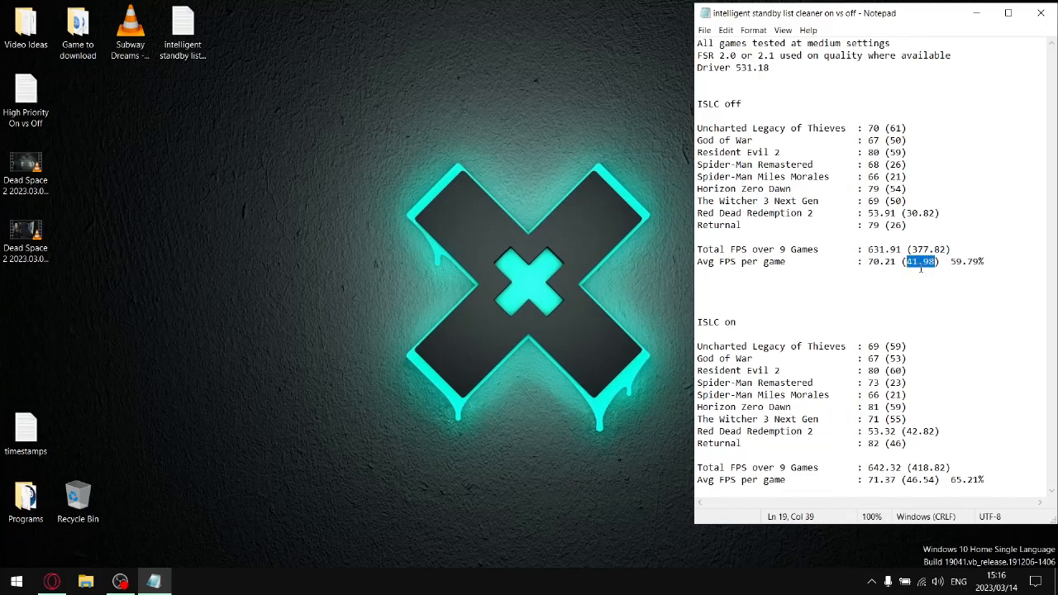
left_click(830, 157)
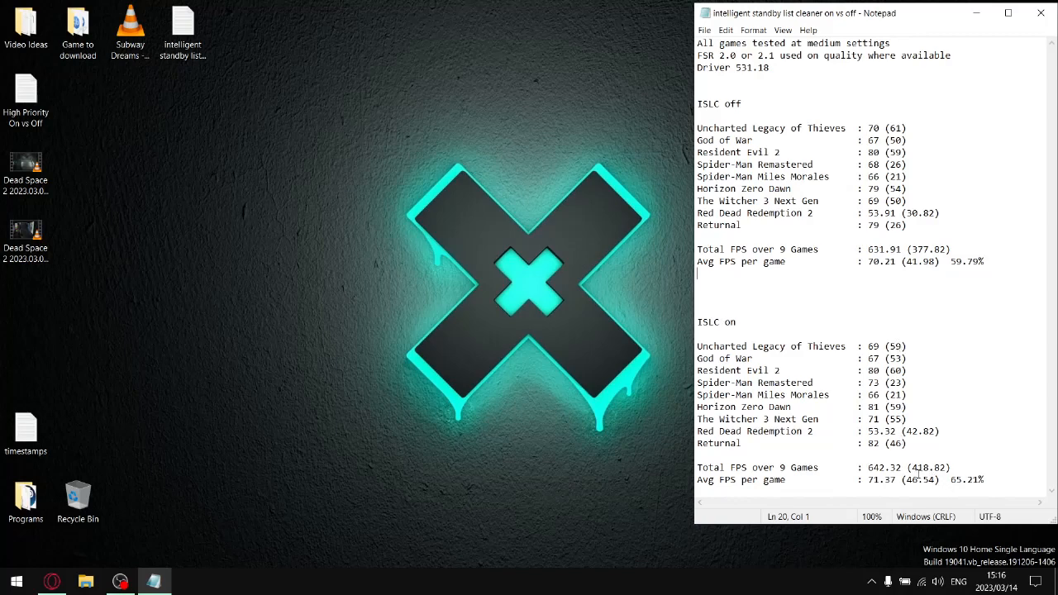
double_click(926, 467)
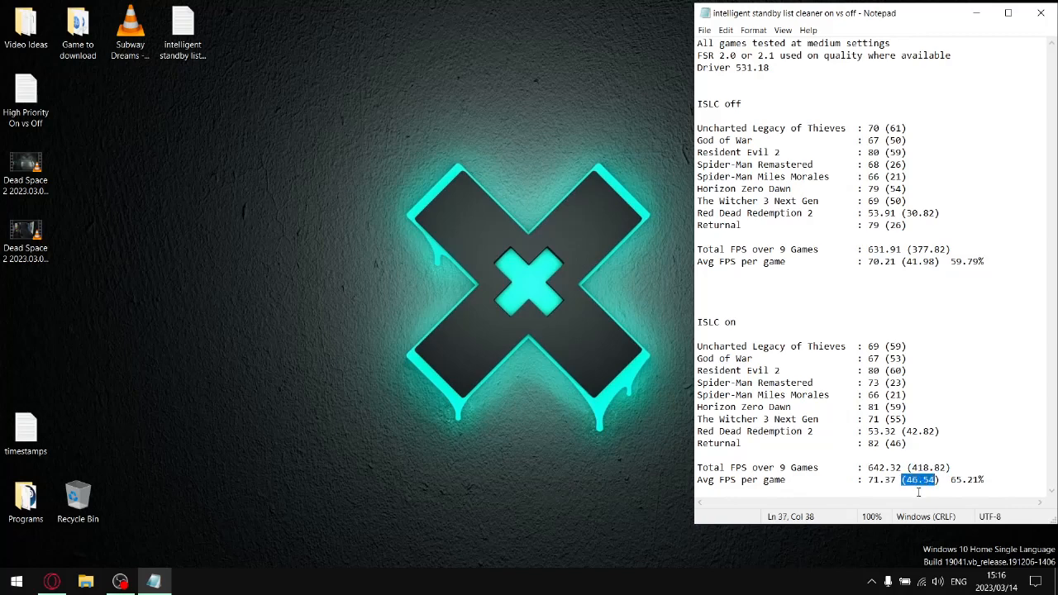
mouse_move(917, 271)
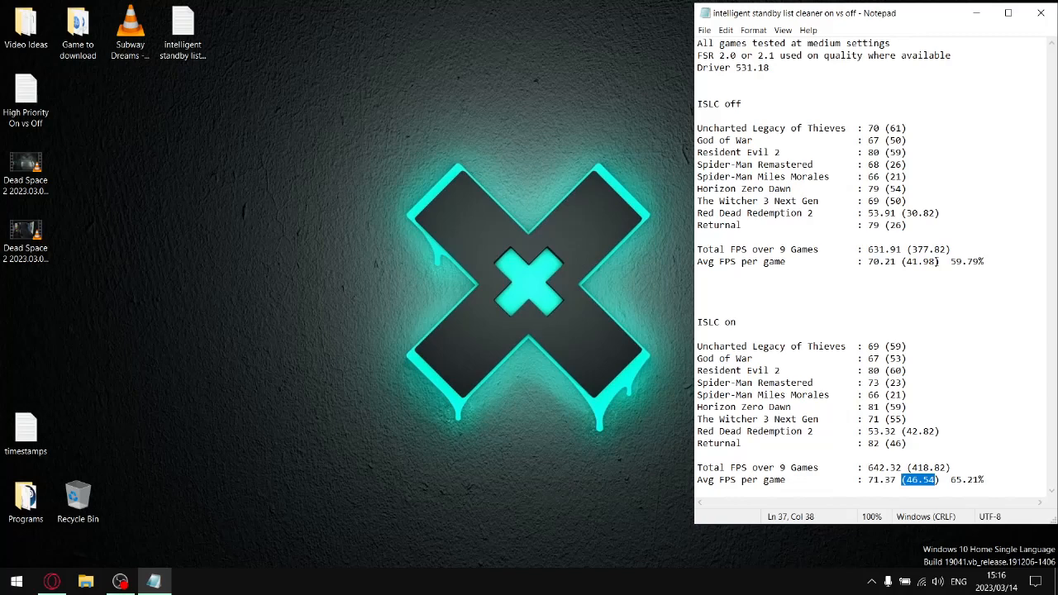
mouse_move(934, 261)
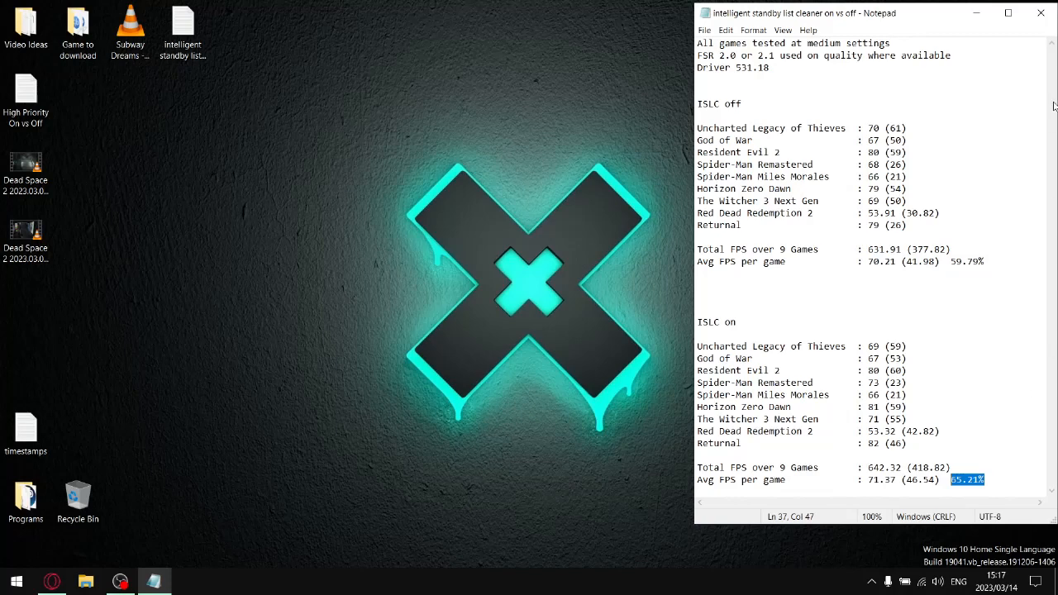
- Close Notepad, switch to the ISLC v1.0.2.8 tab, and scroll to its download link
left_click(1041, 13)
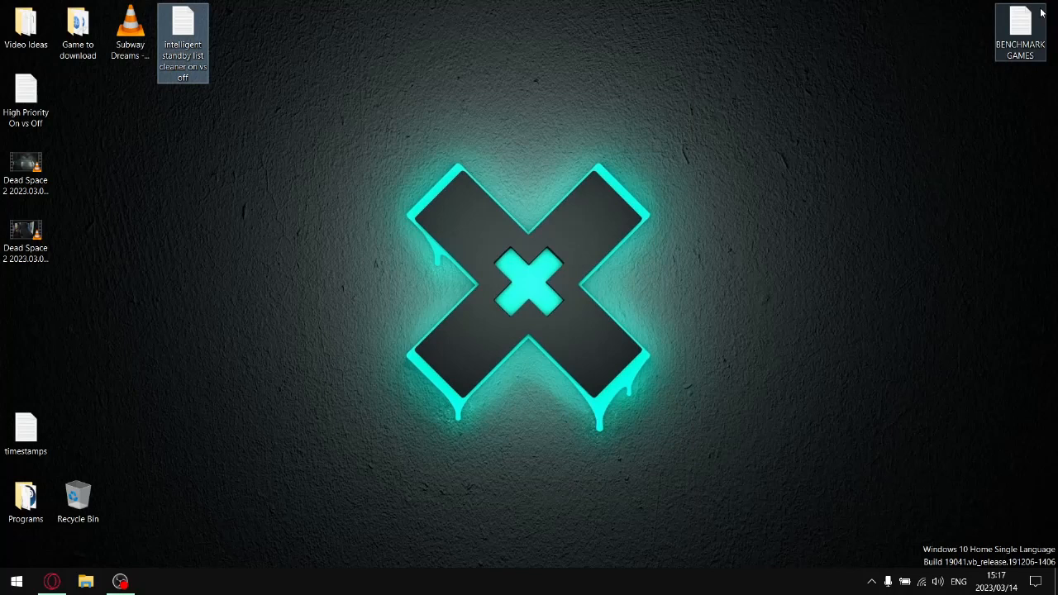
mouse_move(1020, 24)
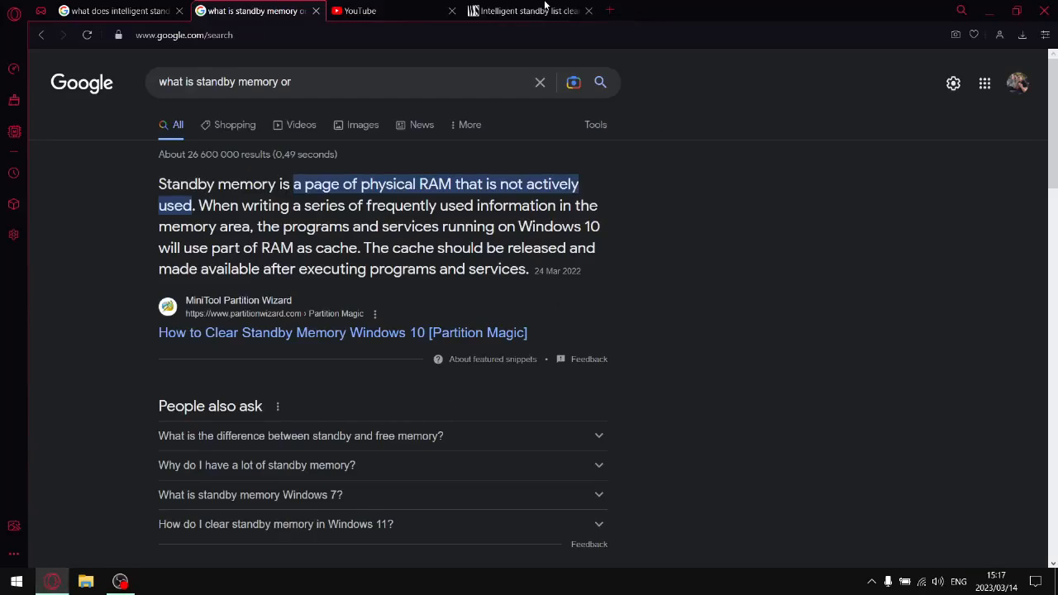
left_click(529, 11)
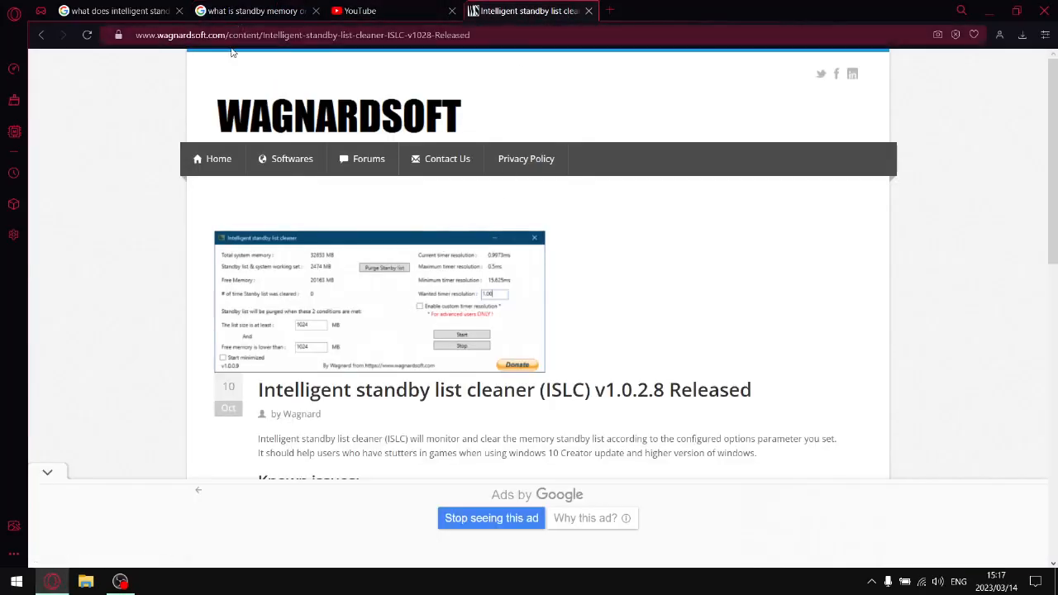
mouse_move(269, 132)
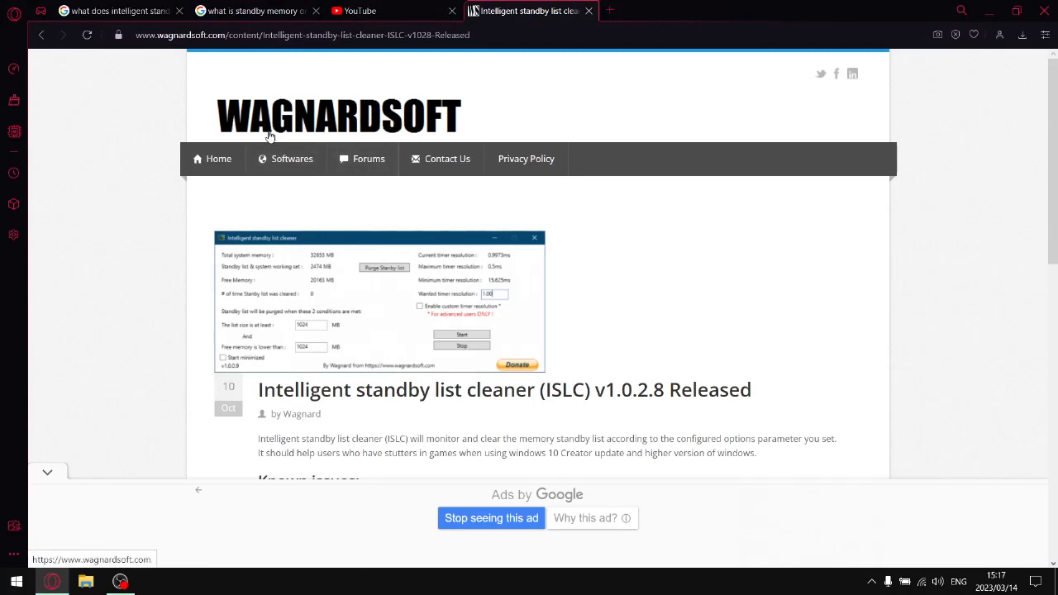
scroll("down", 3)
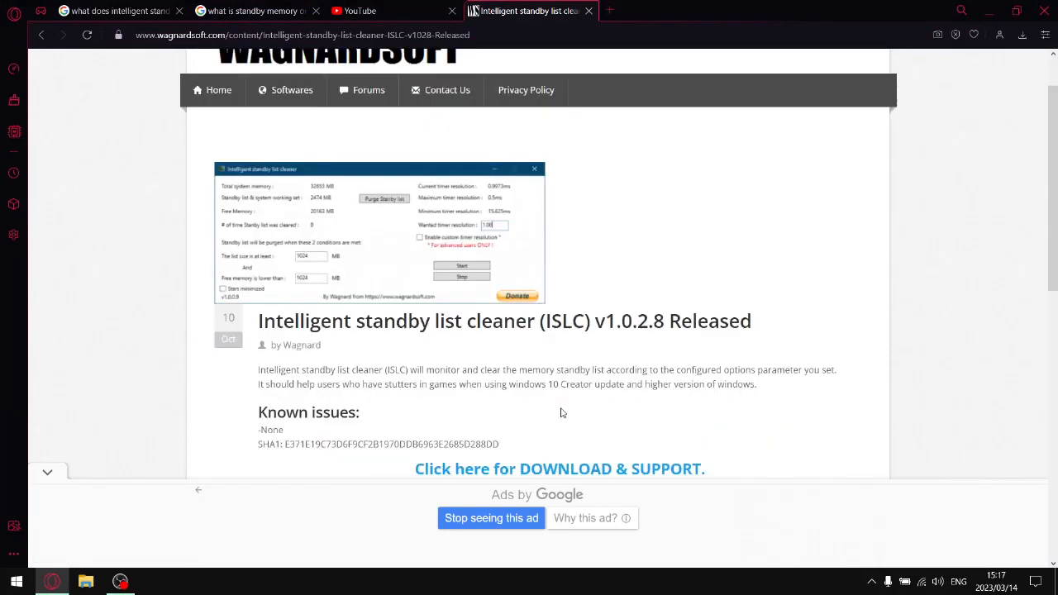